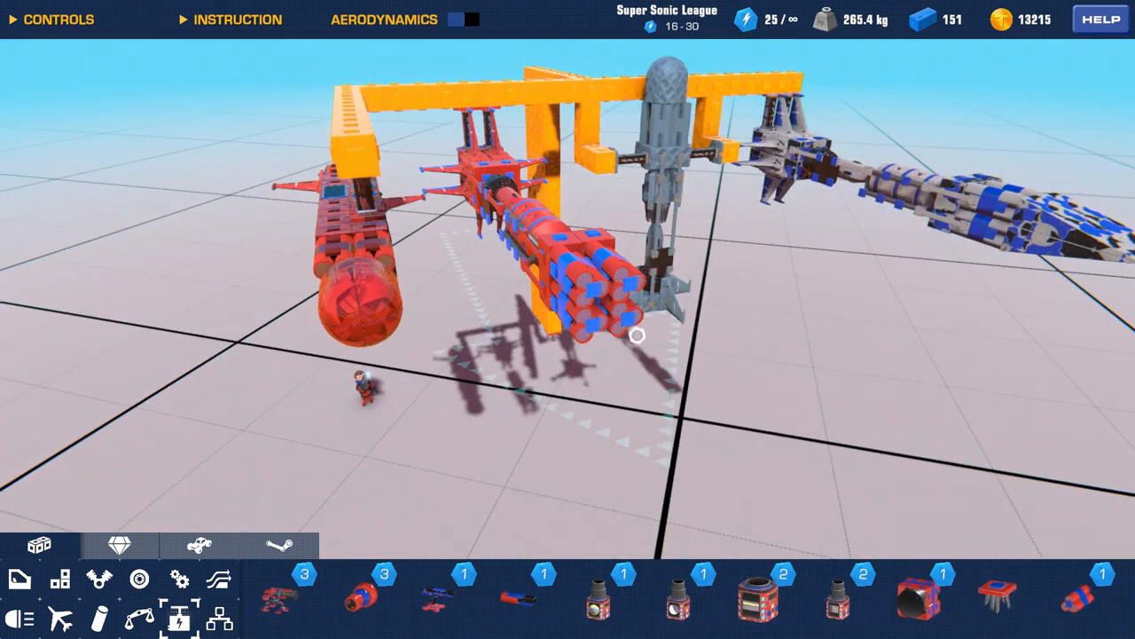
mouse_move(582, 285)
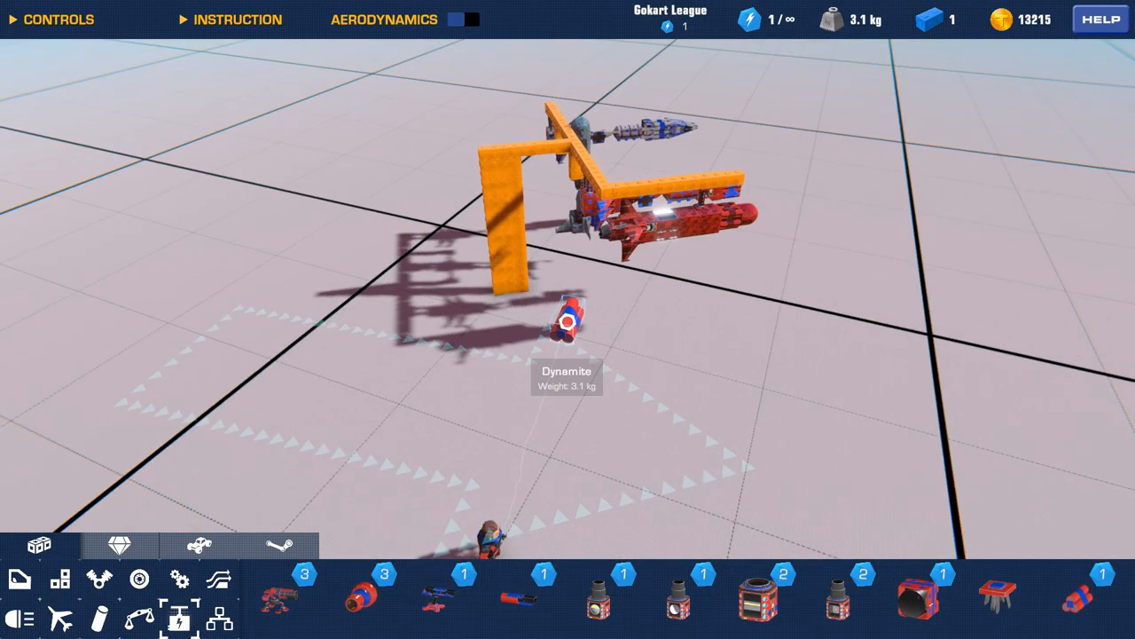
Copy the dynamite block into a seven-block cluster with a rear thruster
click(568, 320)
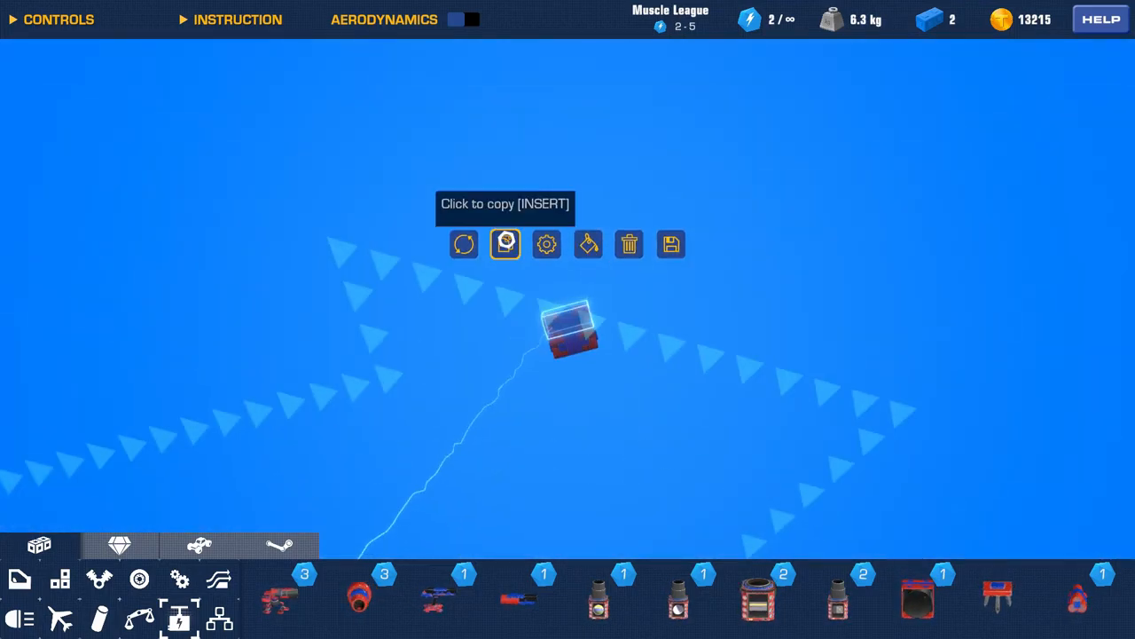
click(504, 245)
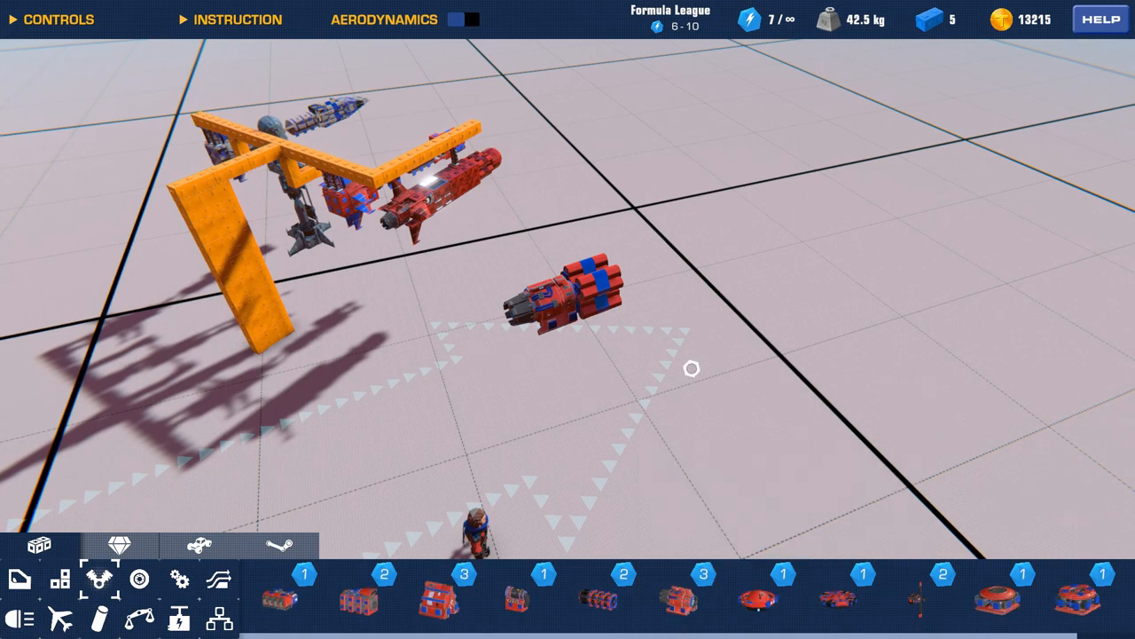
Fix one more red block onto the dynamite bundle, reaching eight blocks
drag(692, 367, 568, 390)
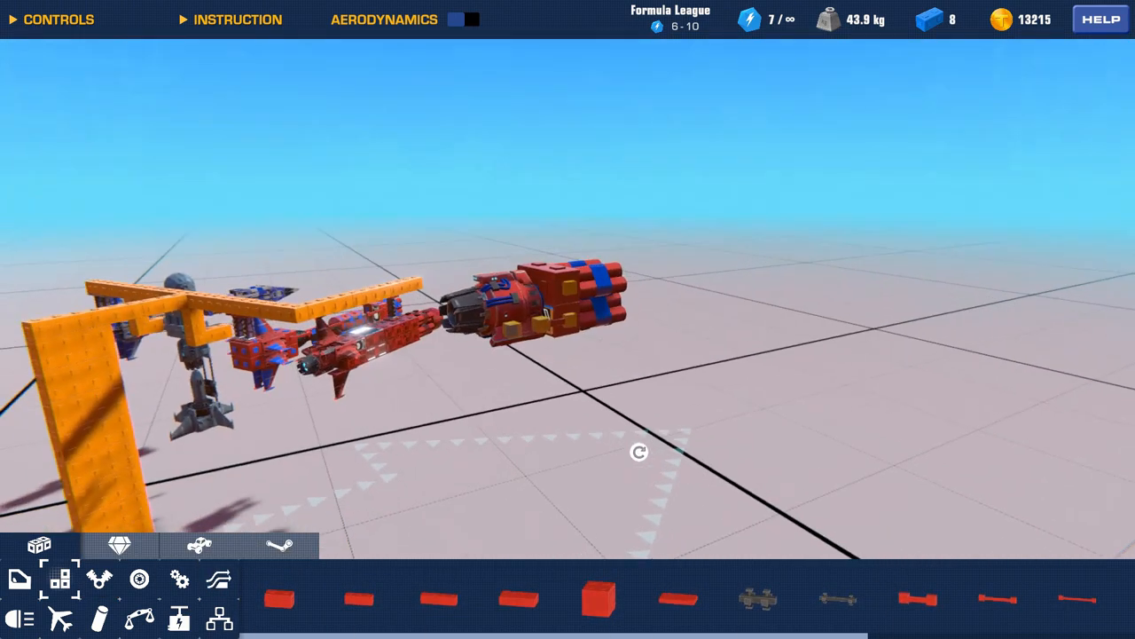
Attach Tailfin parts from the Aerodynamic category to the missile body
click(138, 618)
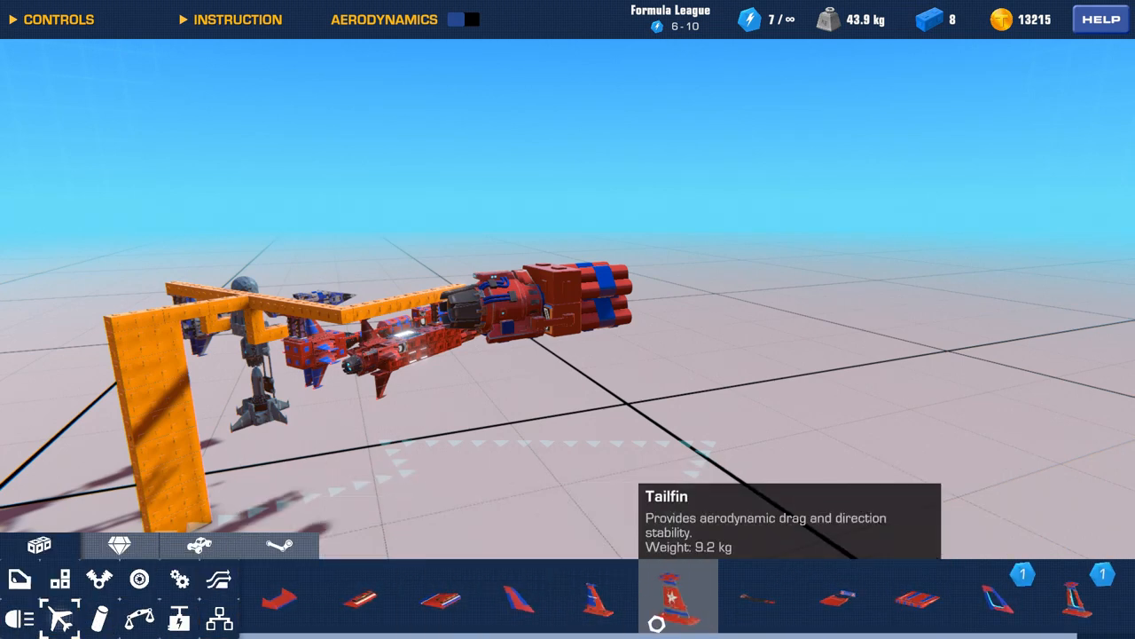
click(669, 607)
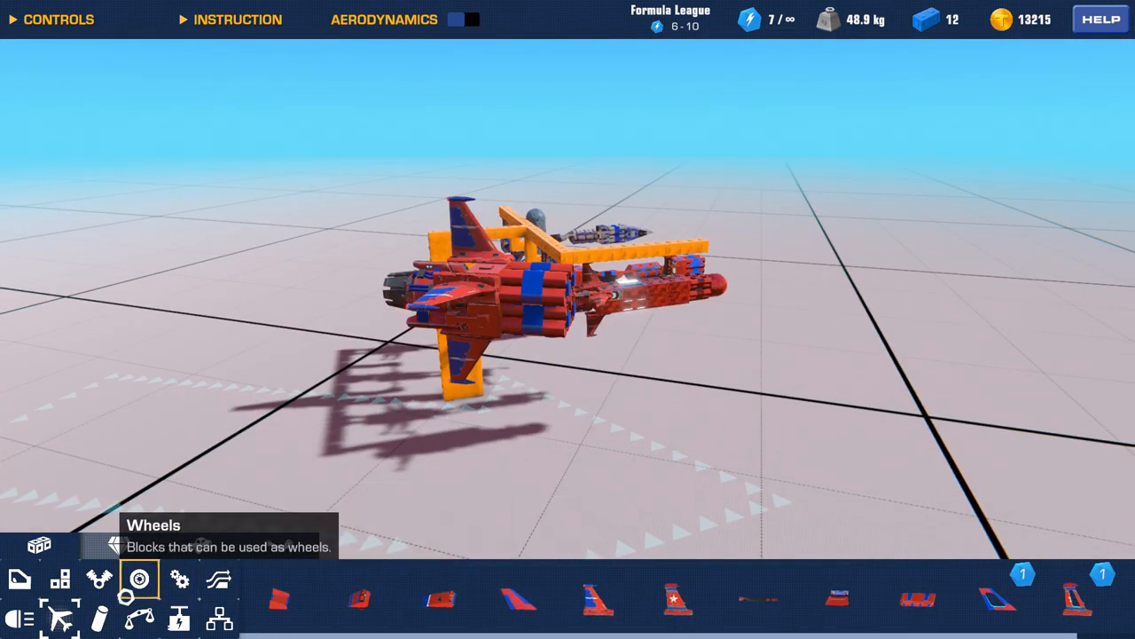
Extend the missile with extra blocks and cap the front with nose wedges
click(179, 580)
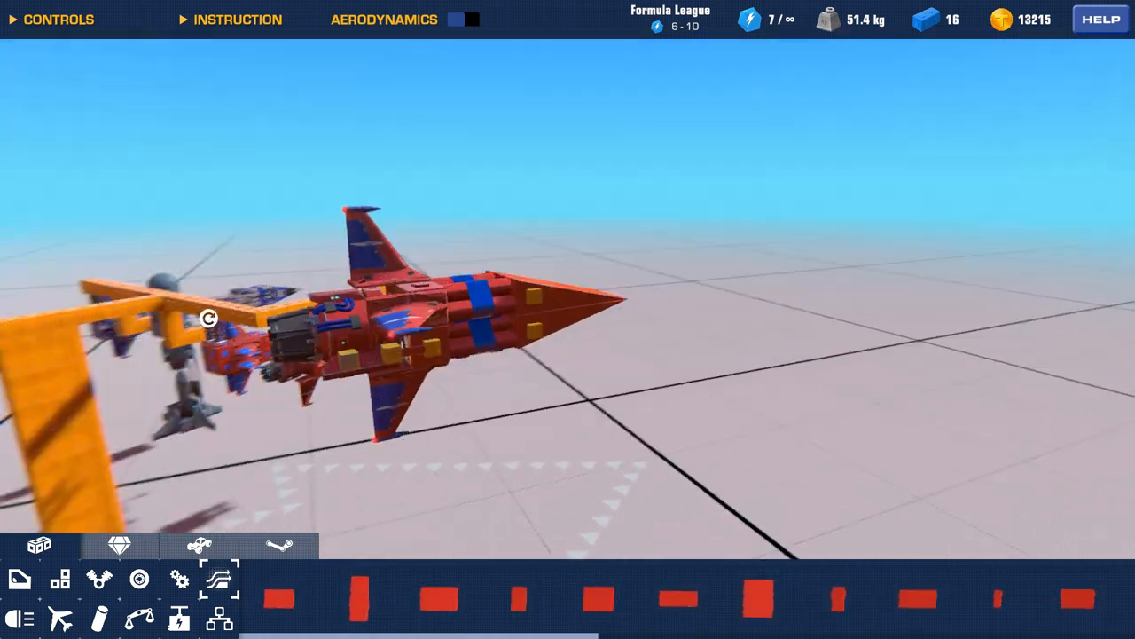
click(142, 578)
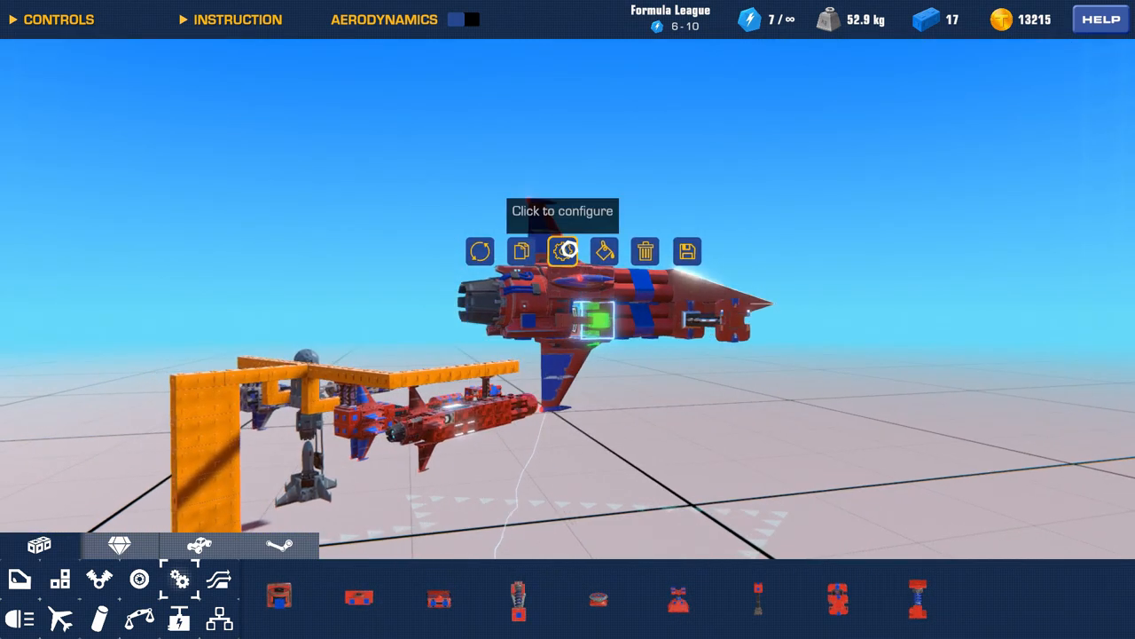
Build a large flat red panel jutting from the missile as a base platform
click(560, 252)
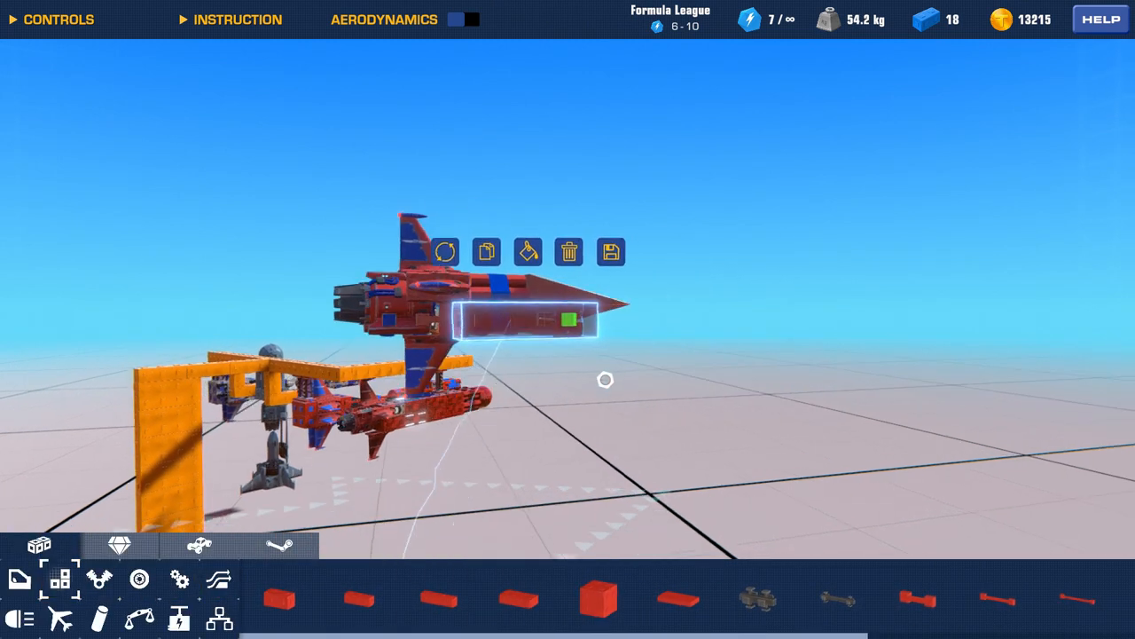
click(672, 614)
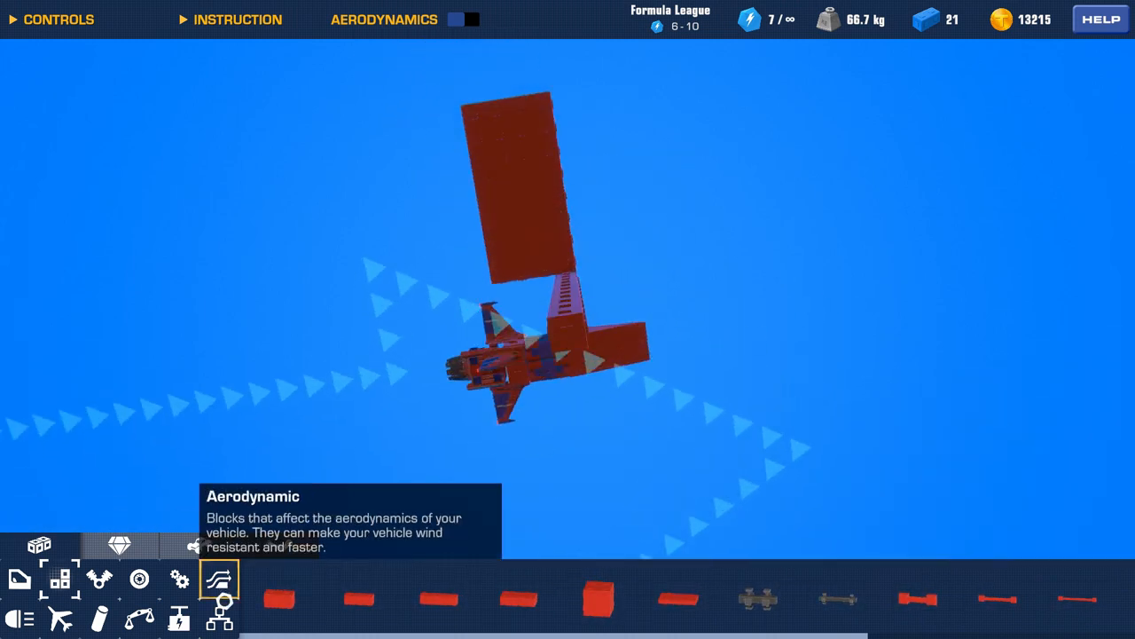
click(179, 579)
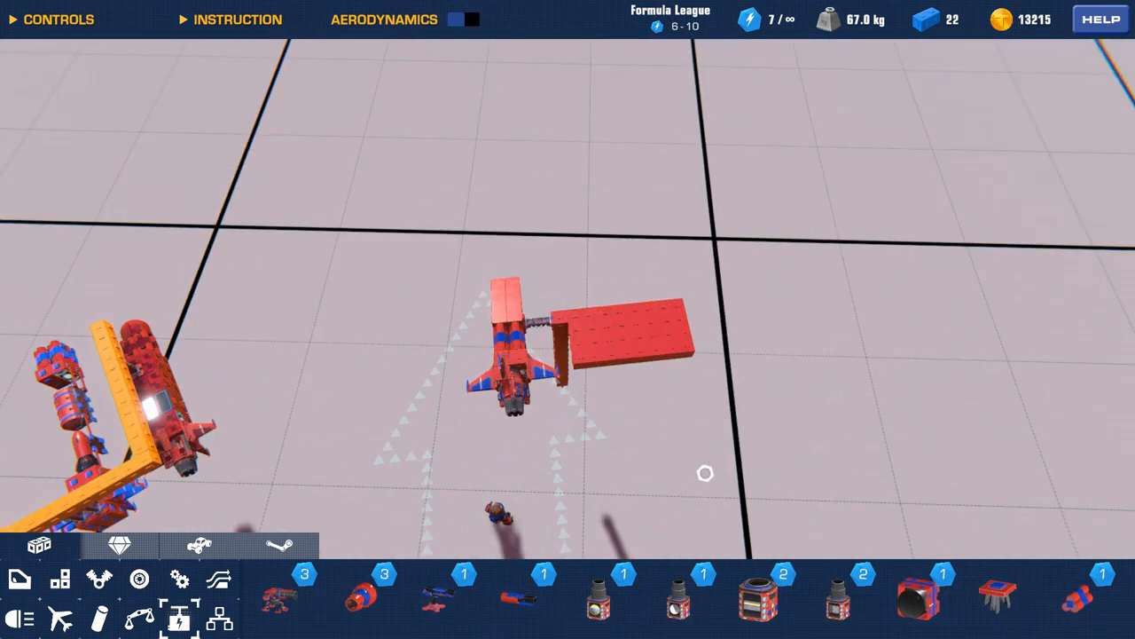
Place a driver's seat on top of the red platform
click(19, 575)
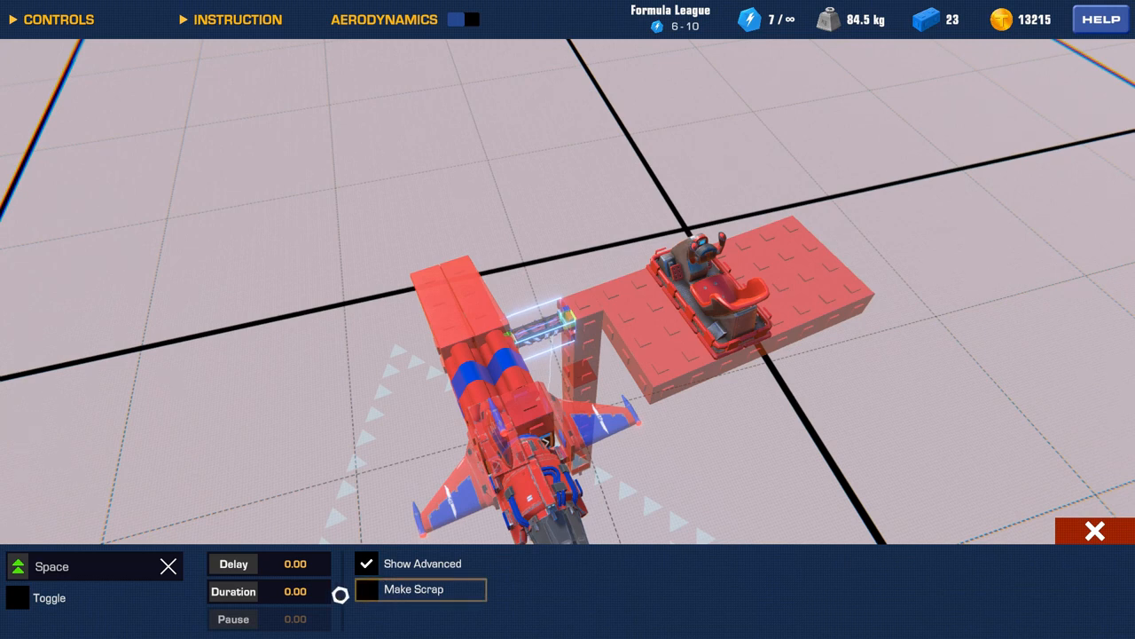
Paint the rig frame yellow with the paint tool and spawn the rig in the world
click(89, 566)
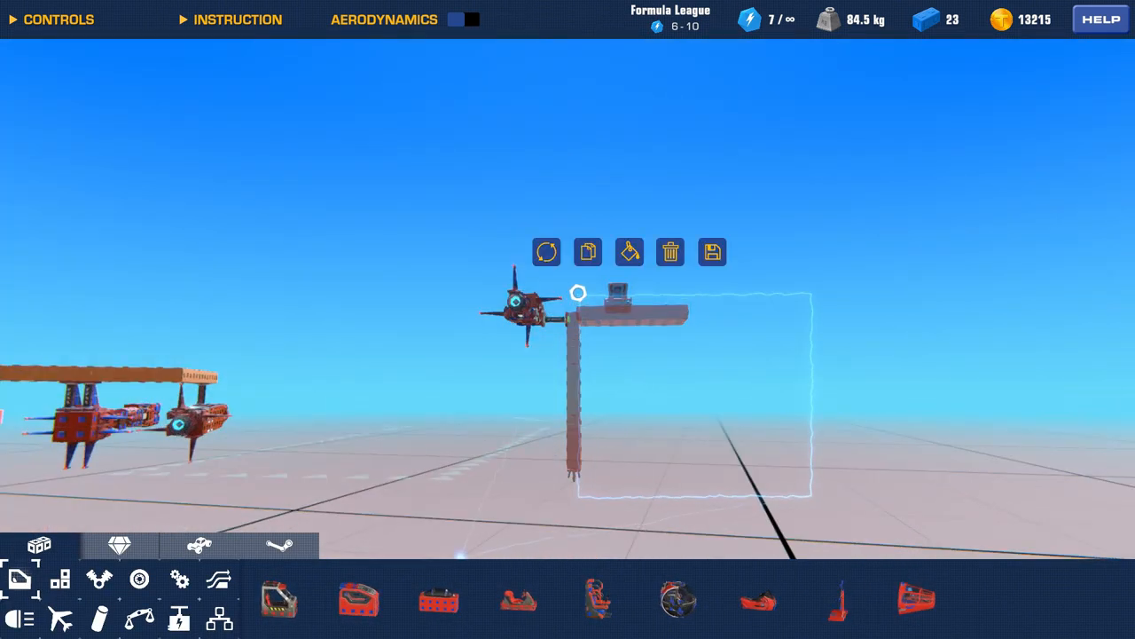
mouse_move(588, 252)
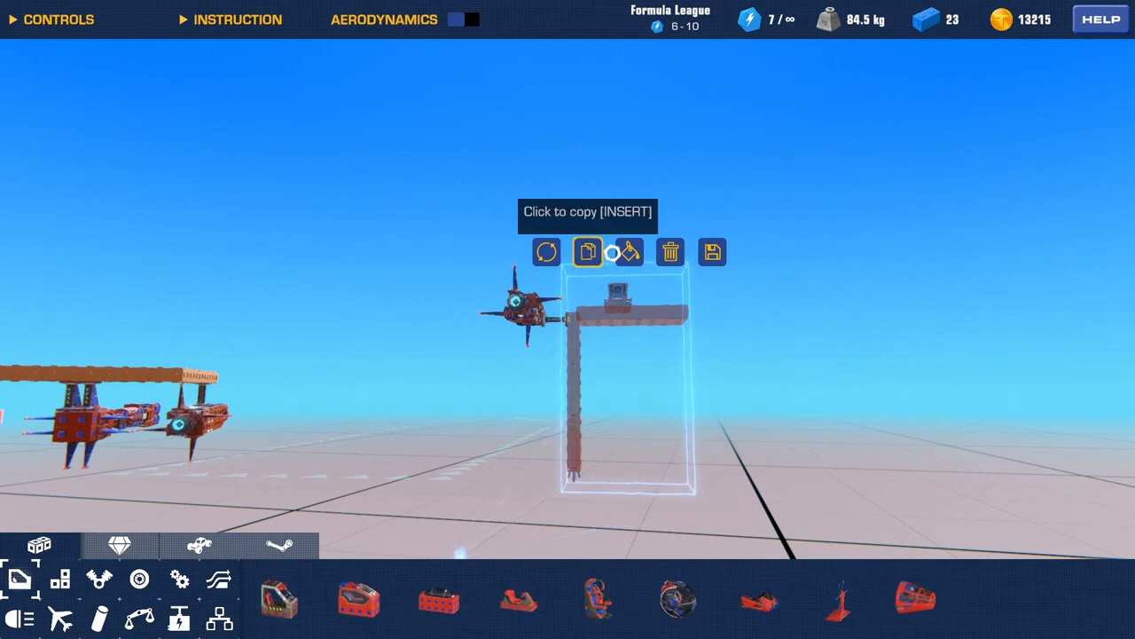
click(625, 252)
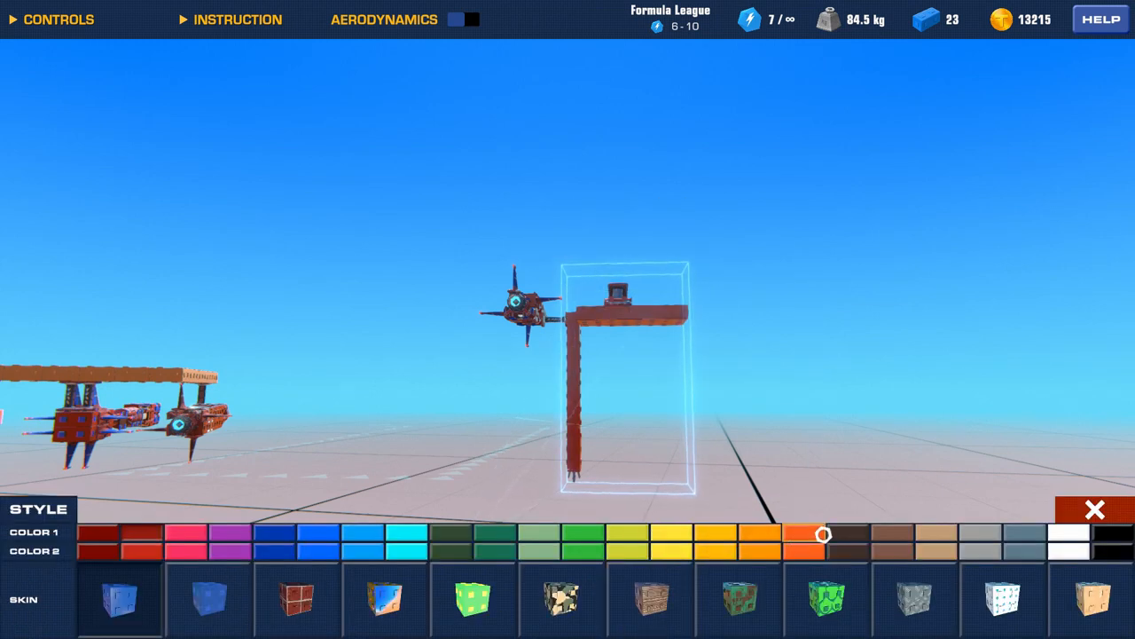
click(1093, 511)
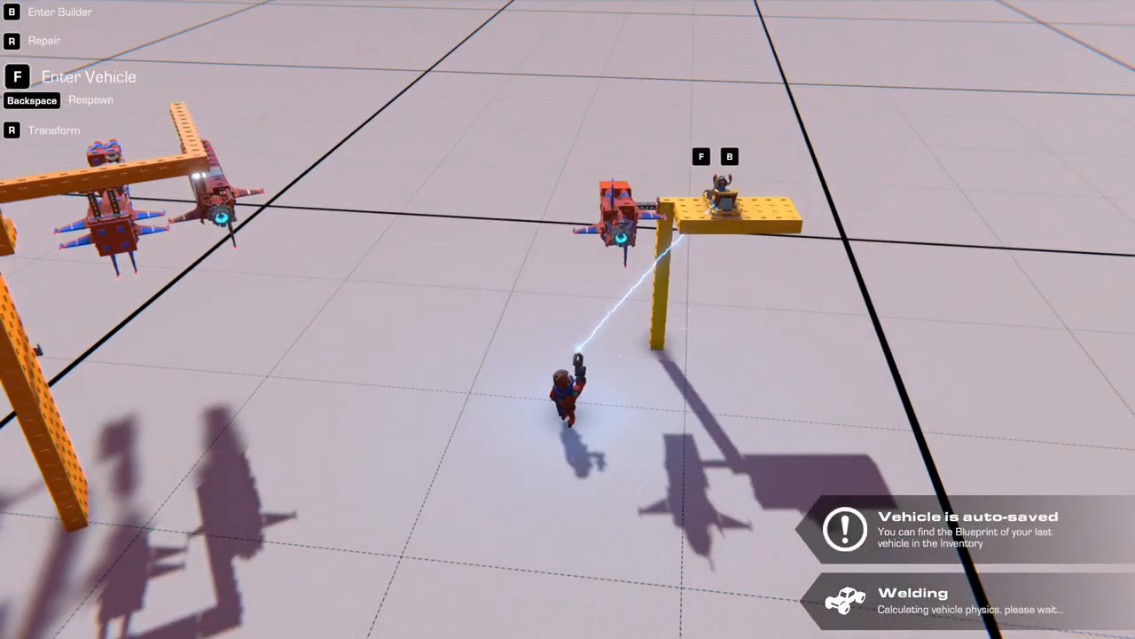
Board the yellow launch rig's seat with F and take control of the vehicle
key(f)
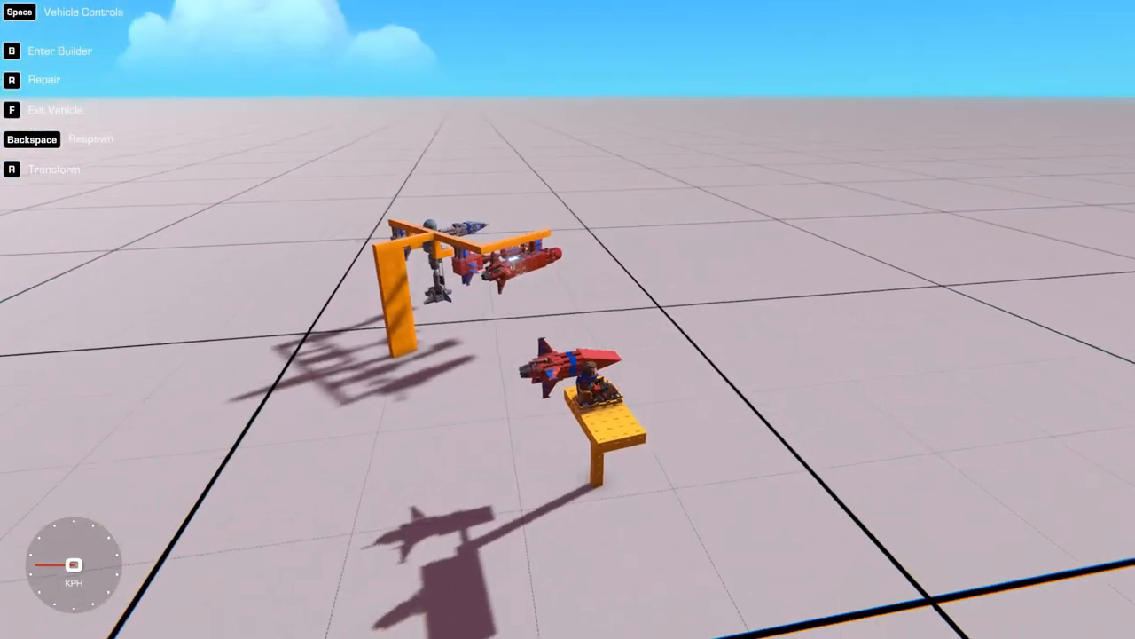
Re-enter the builder and rotate the missile about its Z axis to a new orientation
key(b)
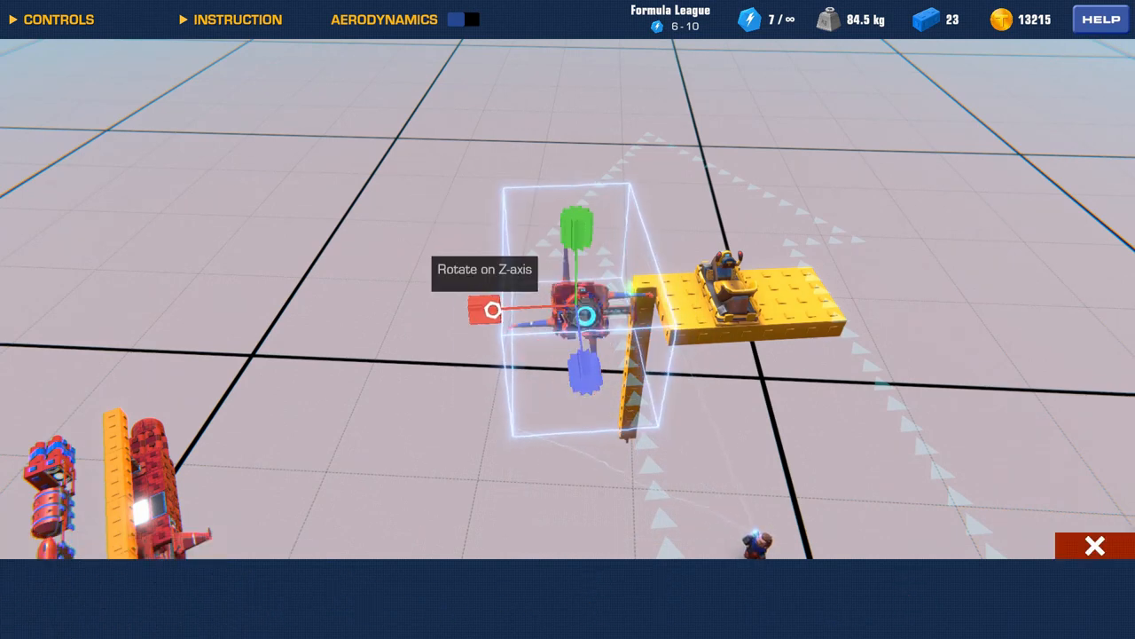
drag(493, 309, 486, 309)
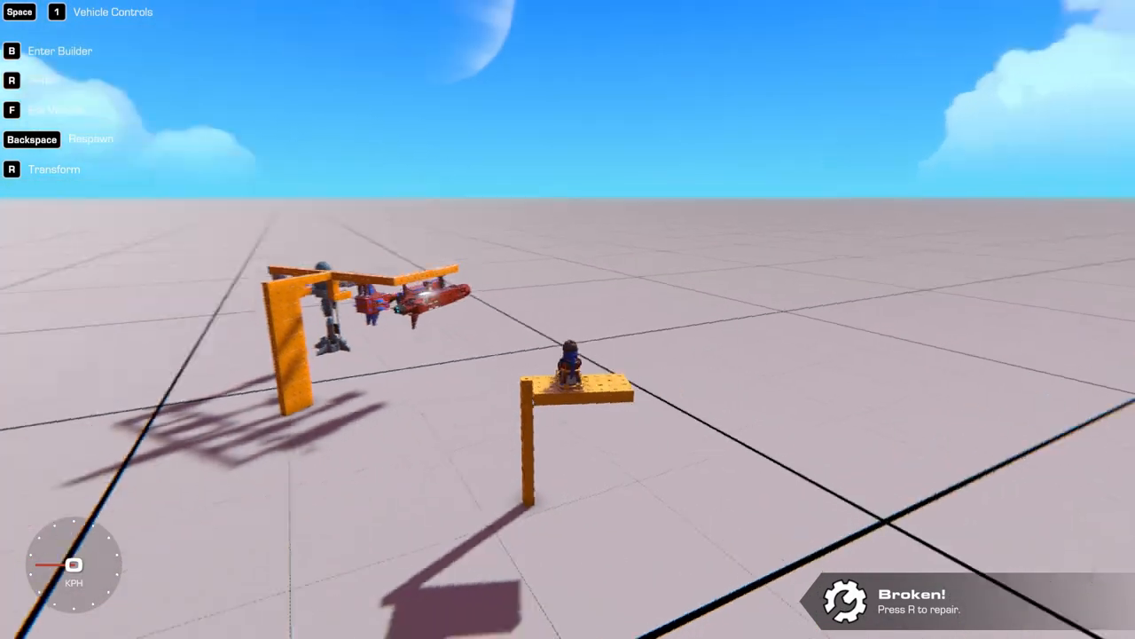
Rebind the Space activation key on the block that detaches the missile from the rig
key(b)
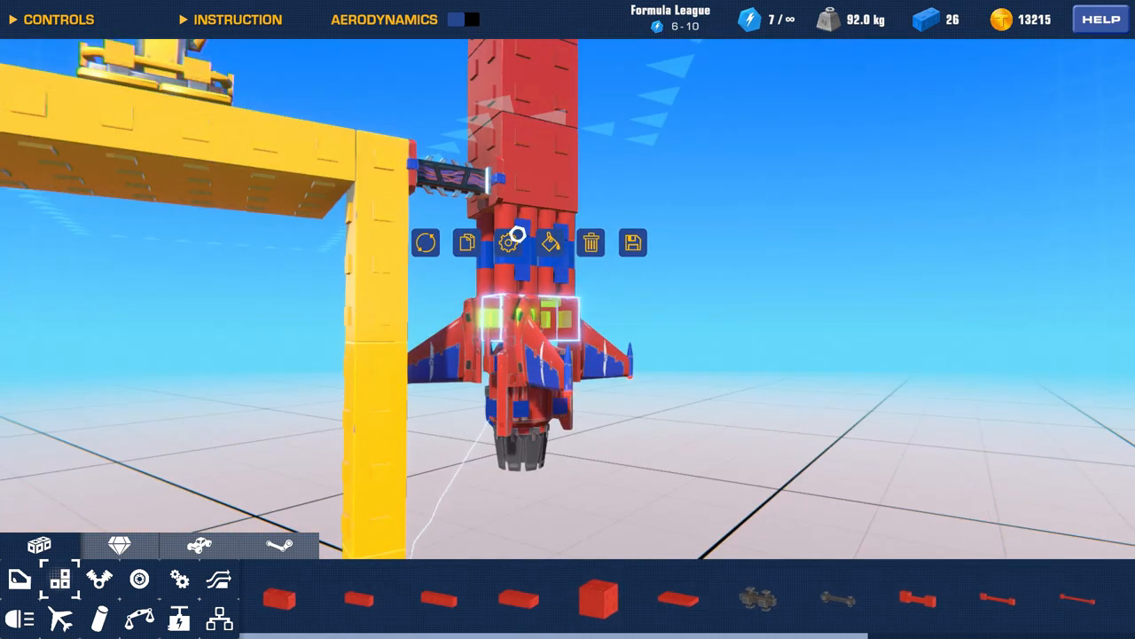
click(508, 245)
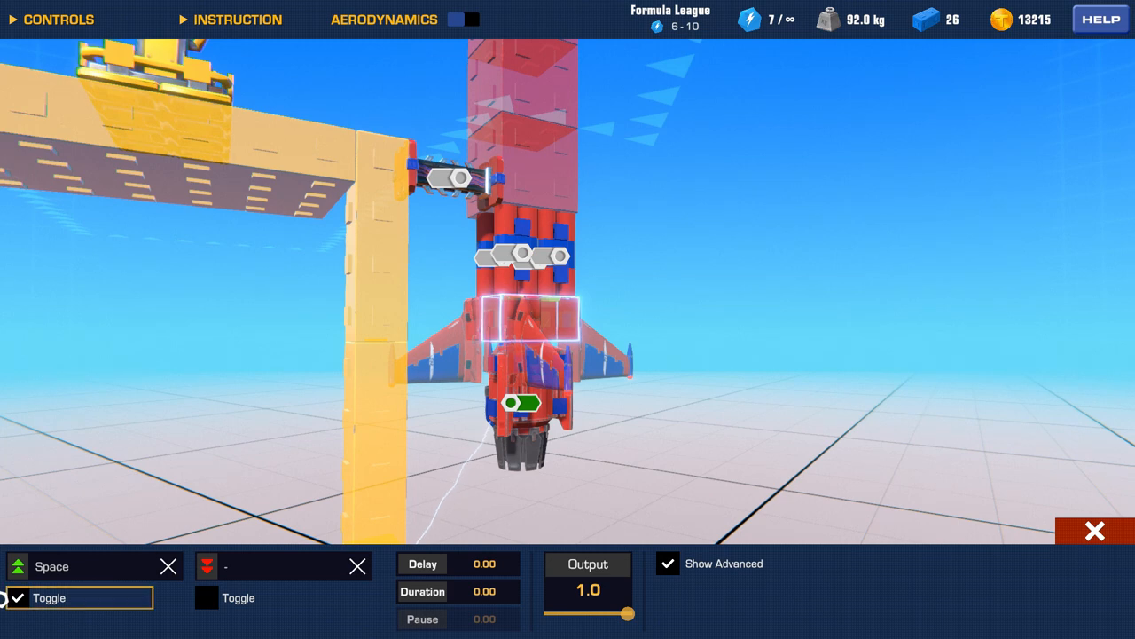
click(51, 566)
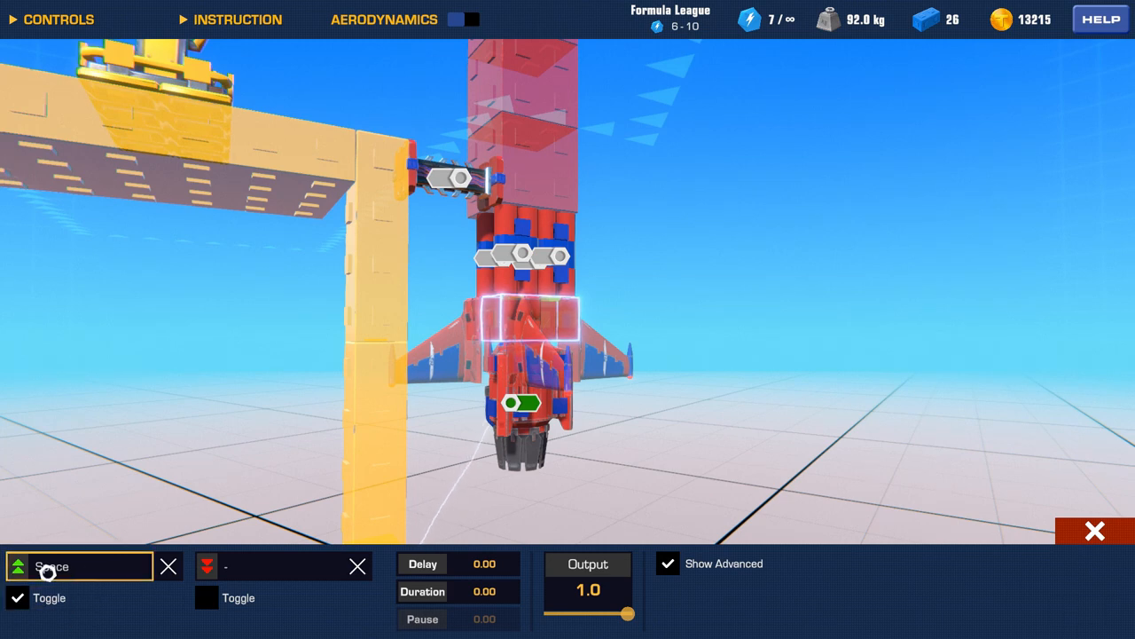
mouse_move(80, 564)
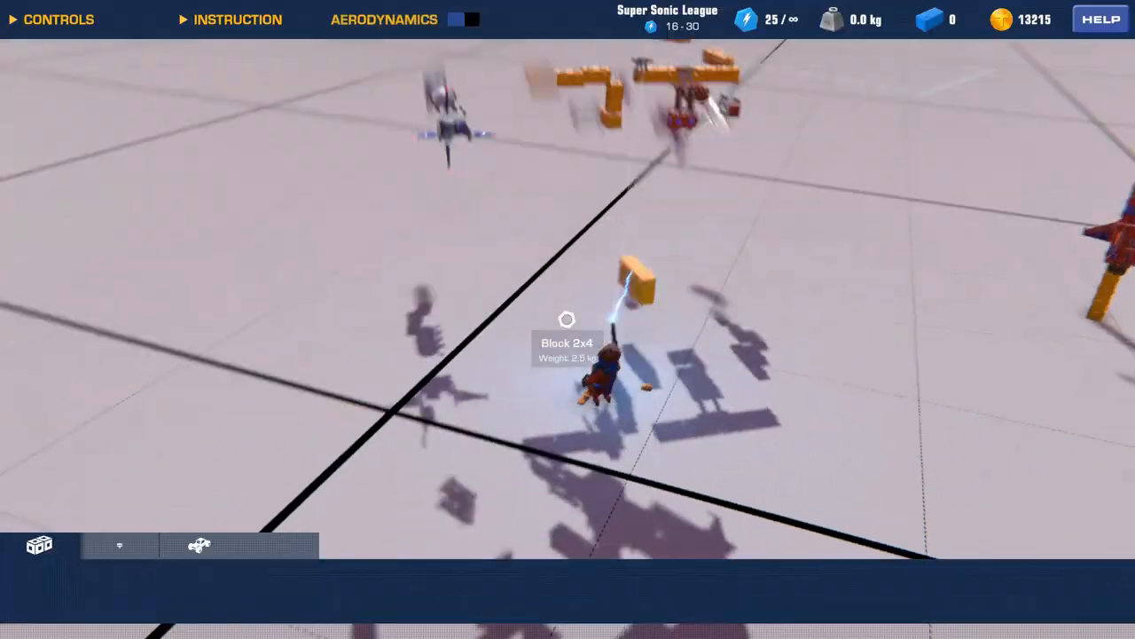
click(199, 545)
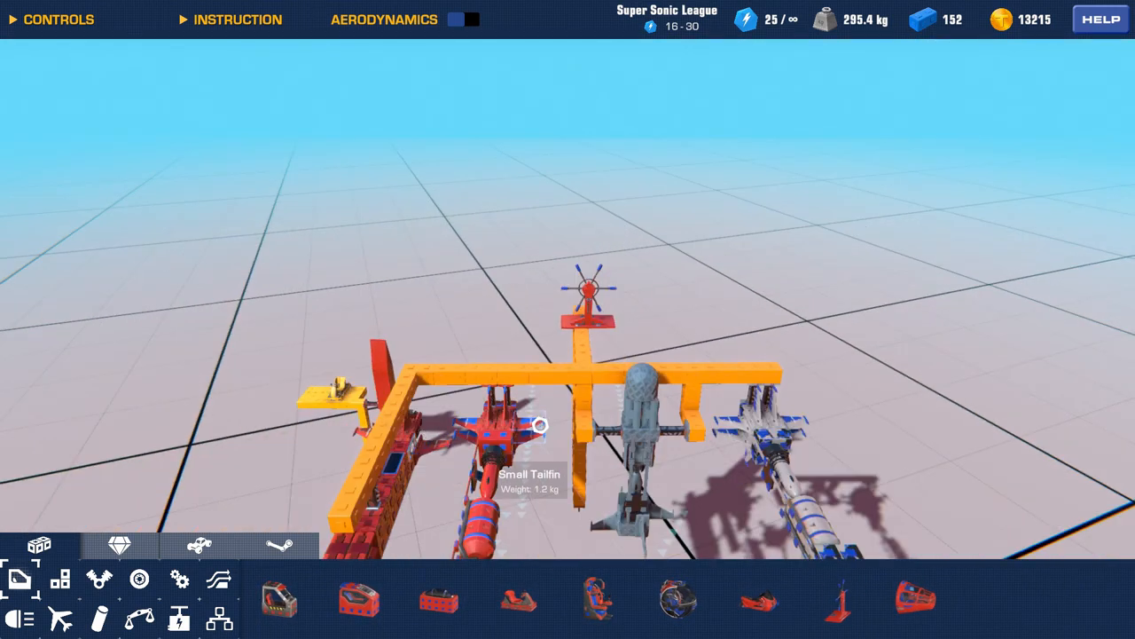
mouse_move(702, 421)
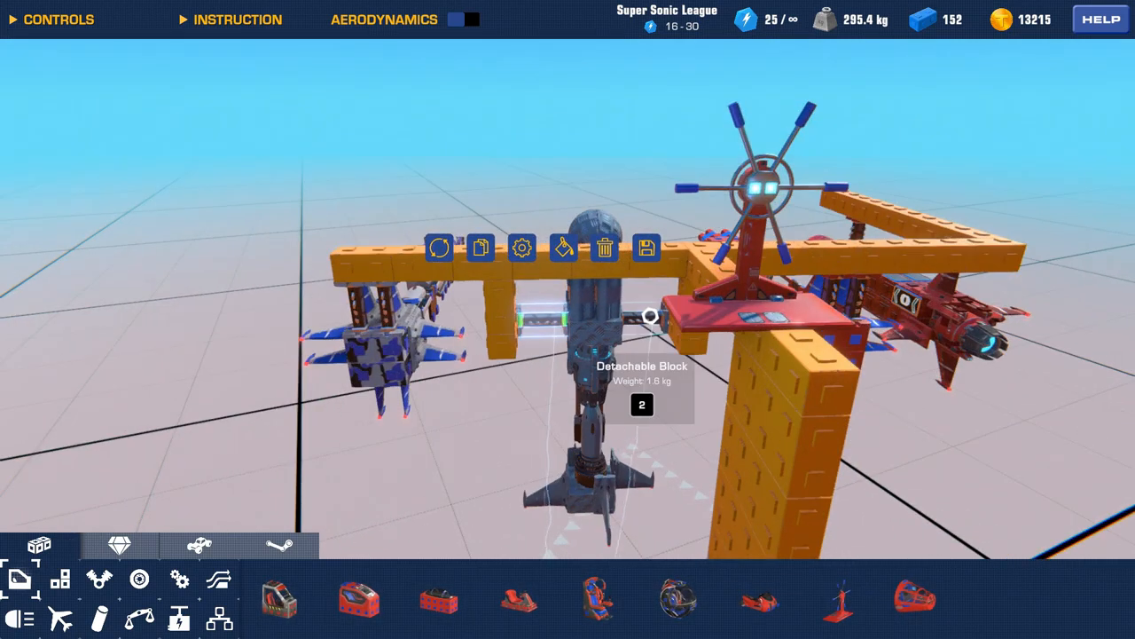
Spawn the orange multi-missile rig from the builder and take its seat
click(522, 259)
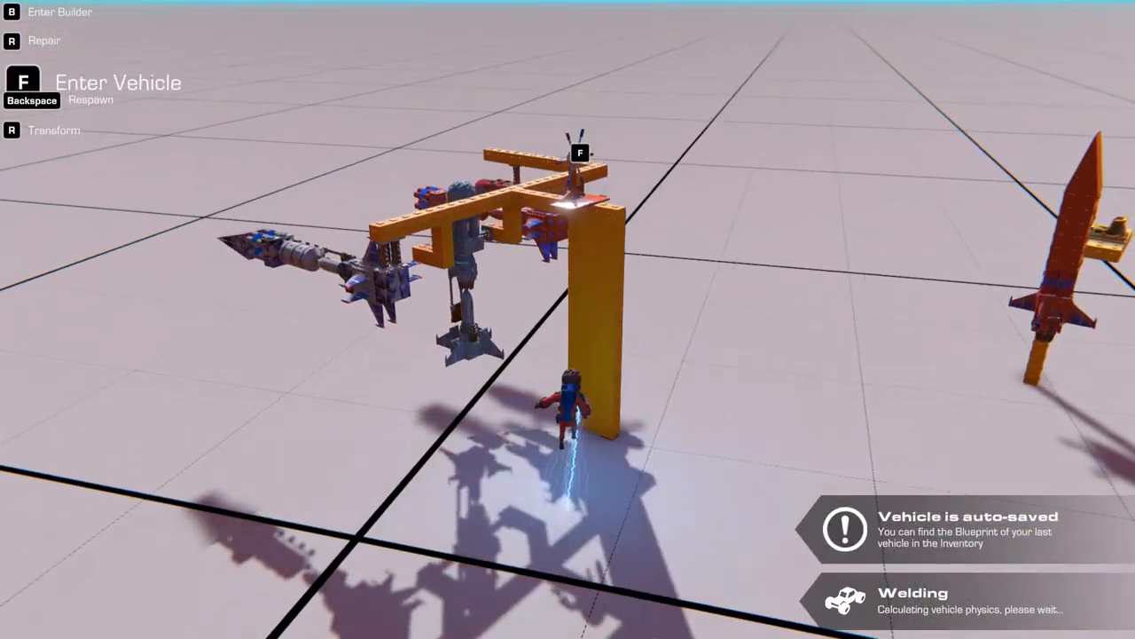
key(f)
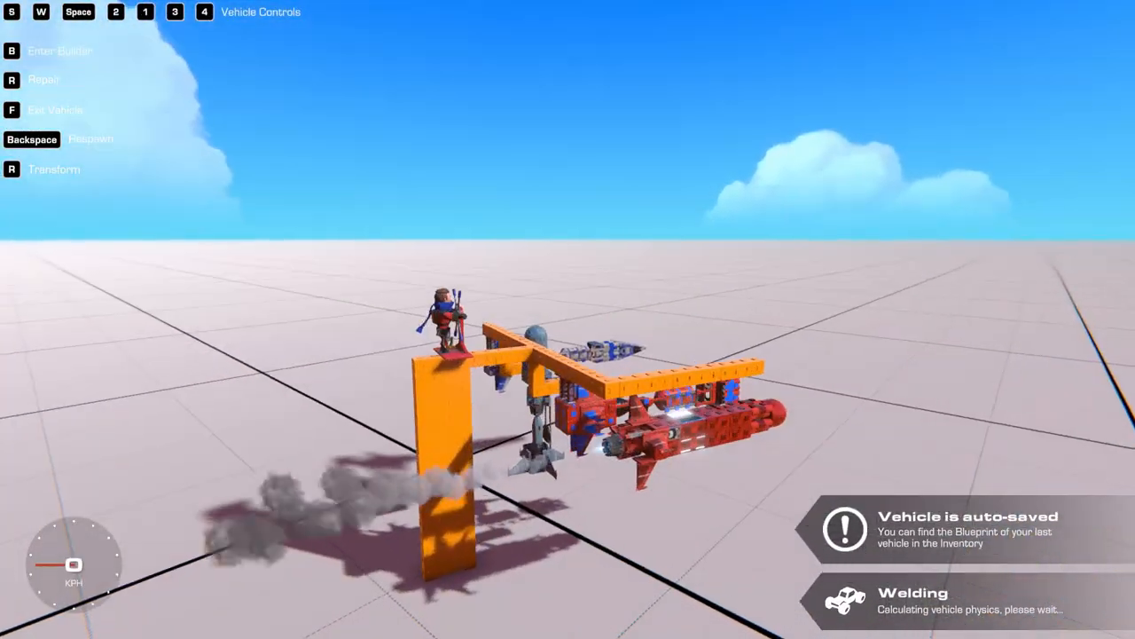